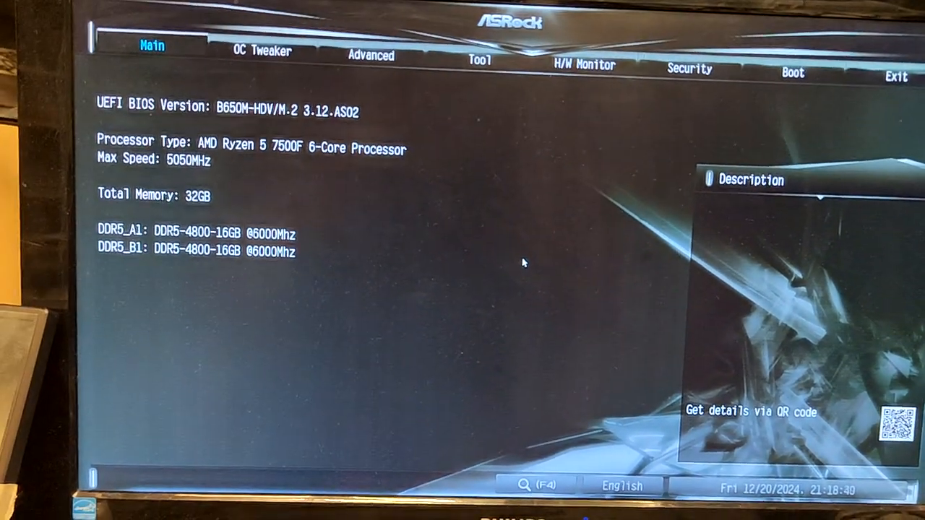
Review the OC Tweaker page with DDR5-6000 memory settings, then reach the AMD Overclocking menu
{"action": "left_click", "coordinate": [262, 53]}
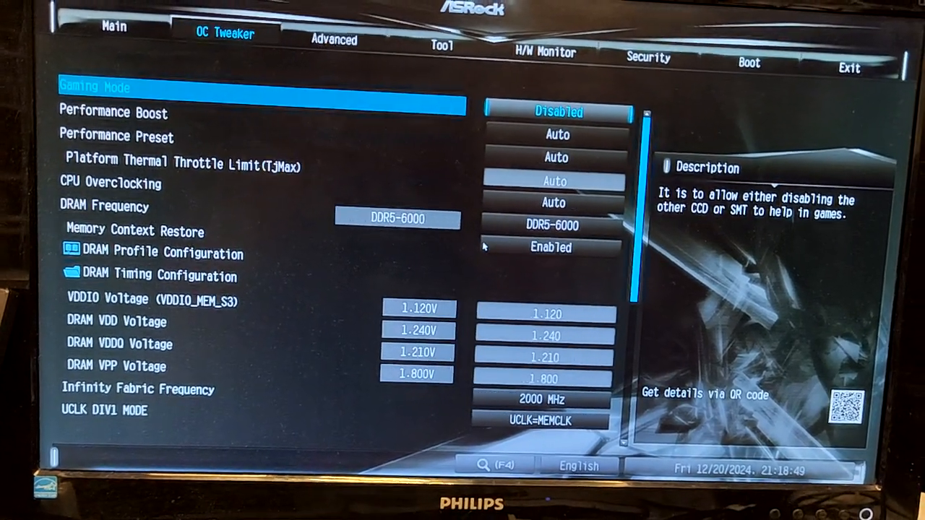
{"action": "left_click", "coordinate": [333, 41]}
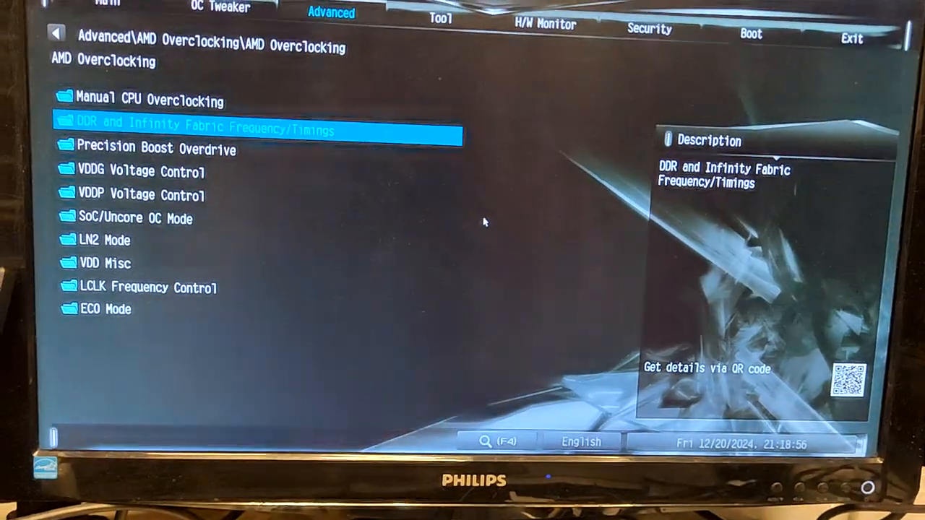
Step through the VDDG, VDDP and SoC/Uncore voltage entries, ending at the PBO Curve Optimizer (All Cores, Negative 12)
{"action": "key", "text": "Down"}
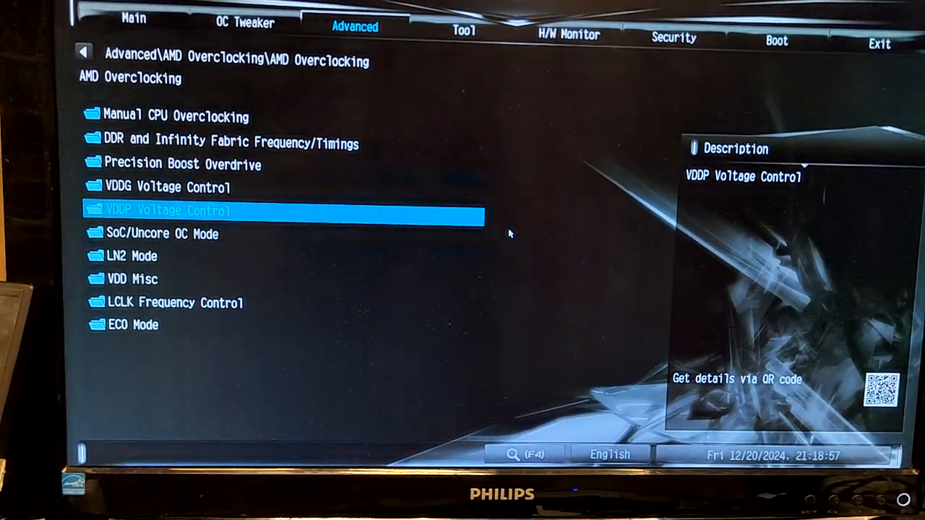
{"action": "key", "text": "Down"}
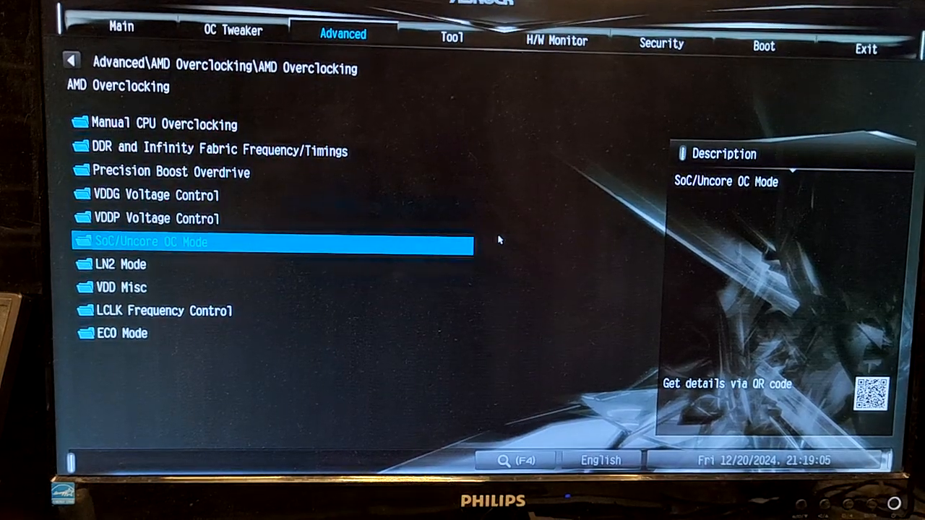
{"action": "left_click", "coordinate": [152, 240]}
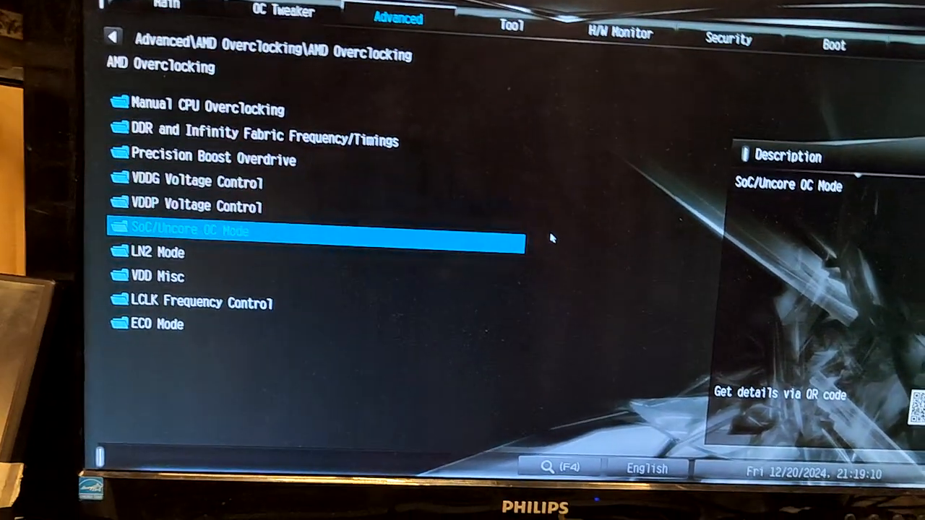
{"action": "key", "text": "up"}
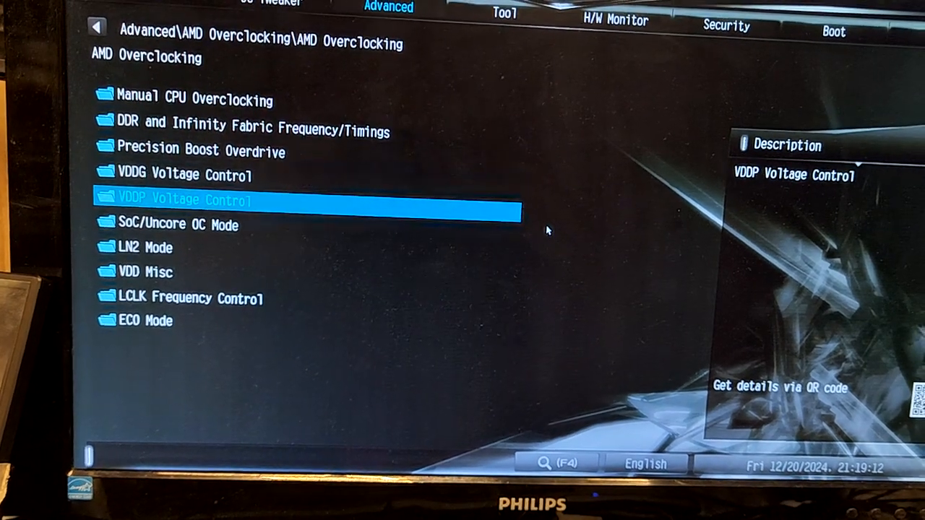
{"action": "key", "text": "Up"}
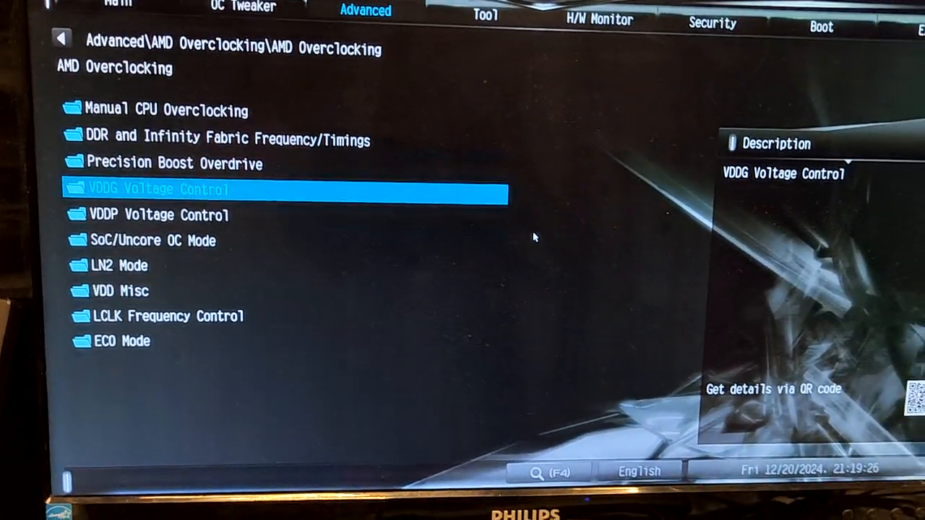
{"action": "key", "text": "down"}
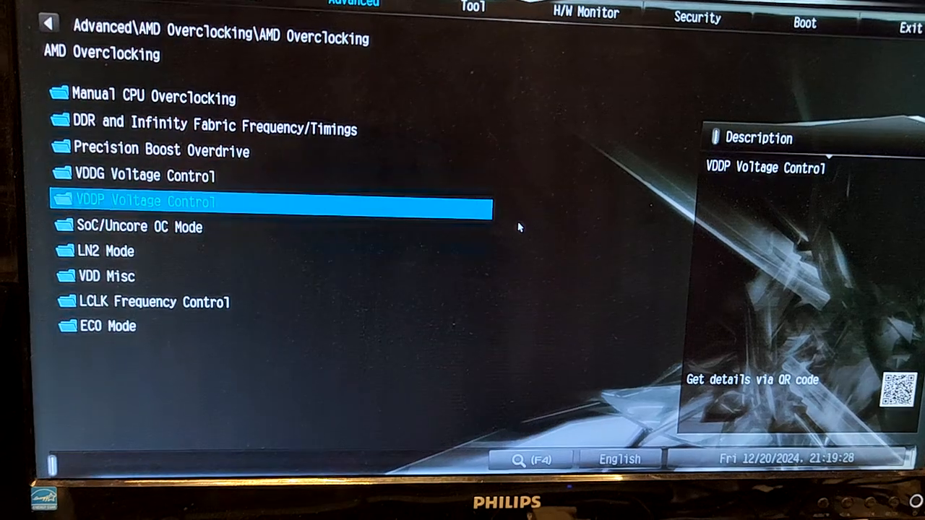
{"action": "key", "text": "Down"}
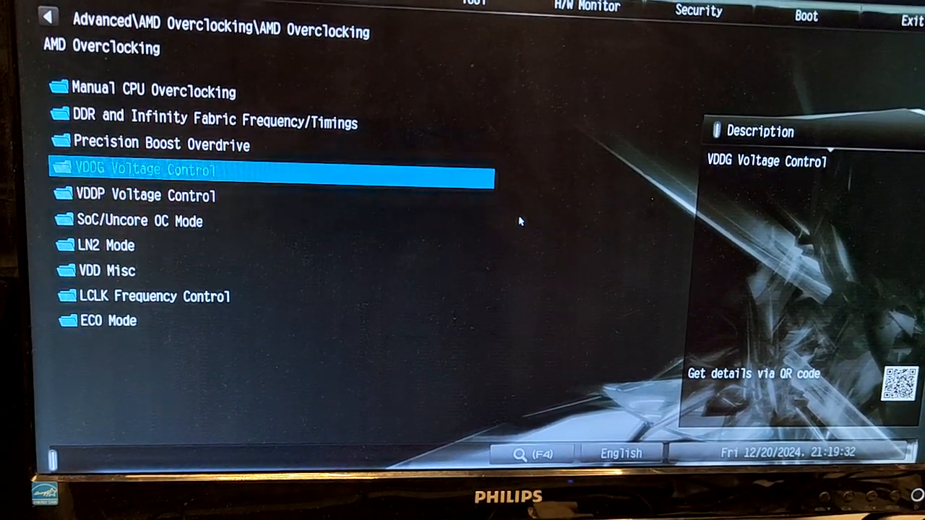
{"action": "left_click", "coordinate": [162, 143]}
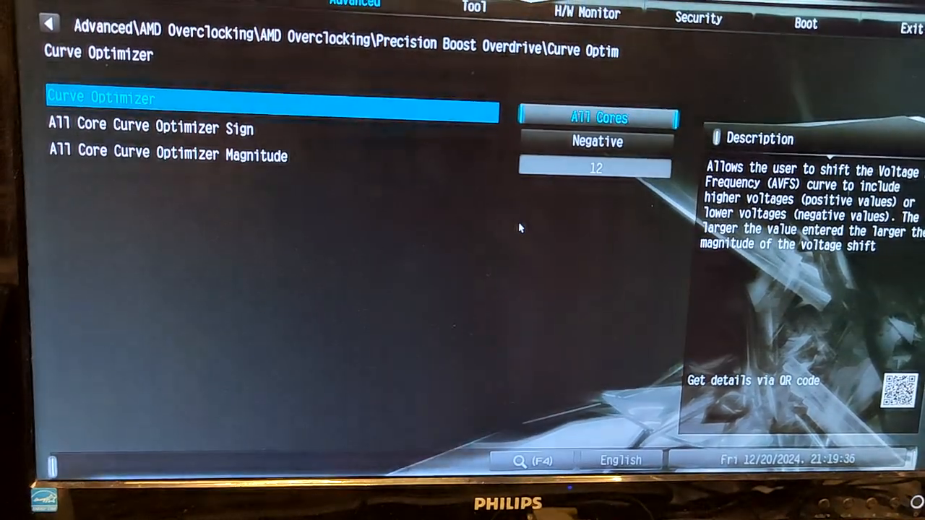
{"action": "key", "text": "Down"}
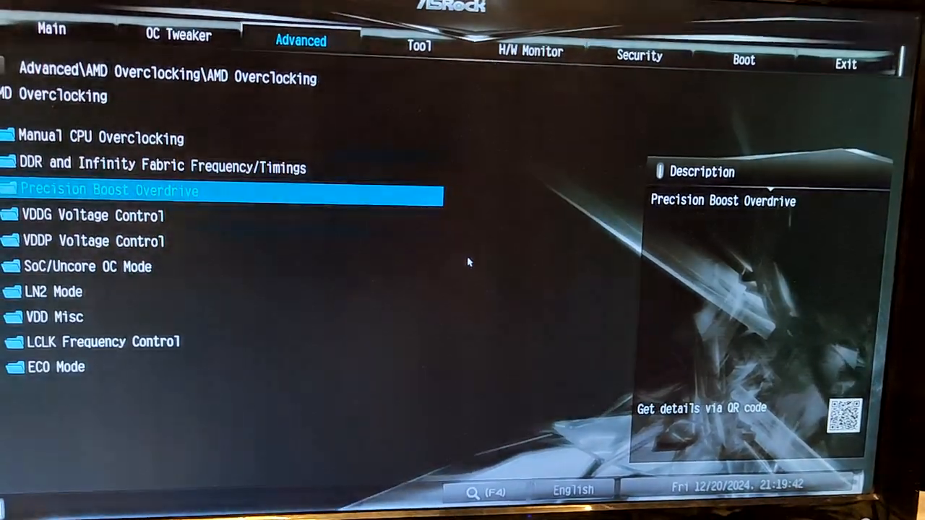
{"action": "left_click", "coordinate": [109, 189]}
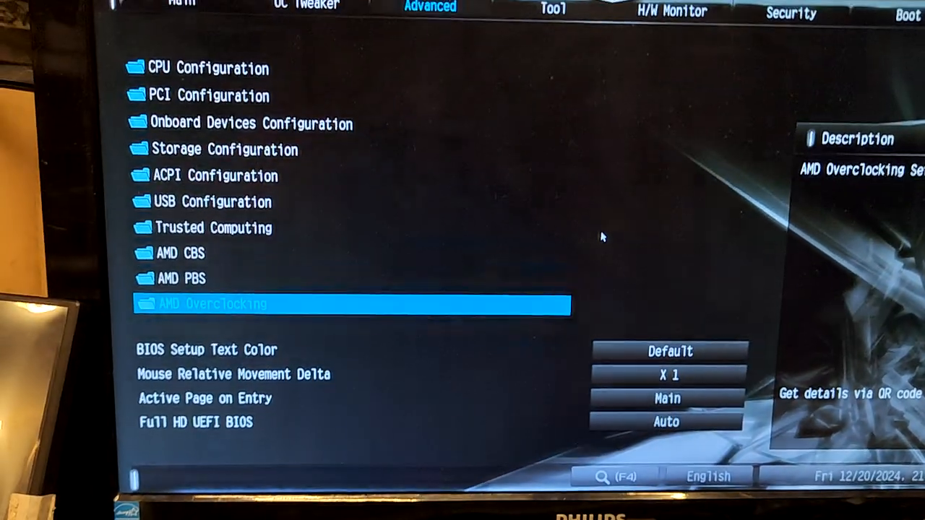
{"action": "left_click", "coordinate": [210, 304]}
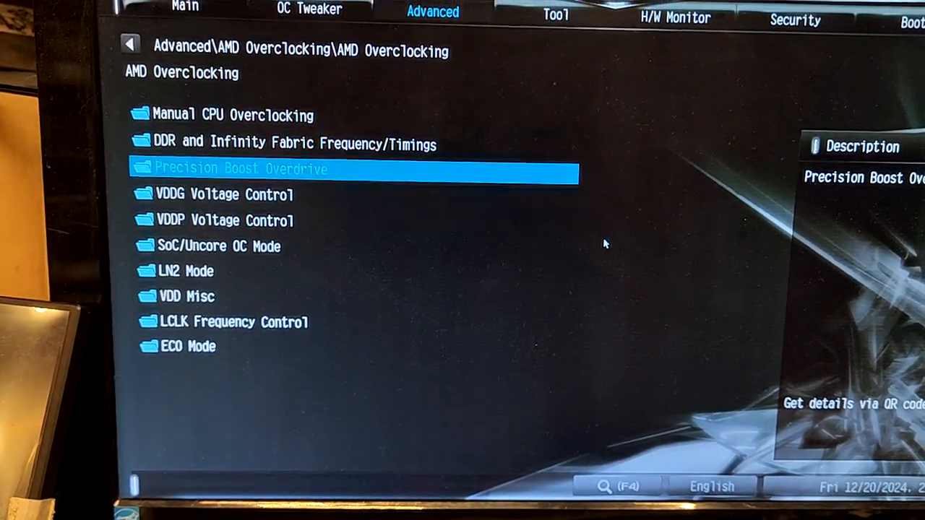
{"action": "left_click", "coordinate": [240, 168]}
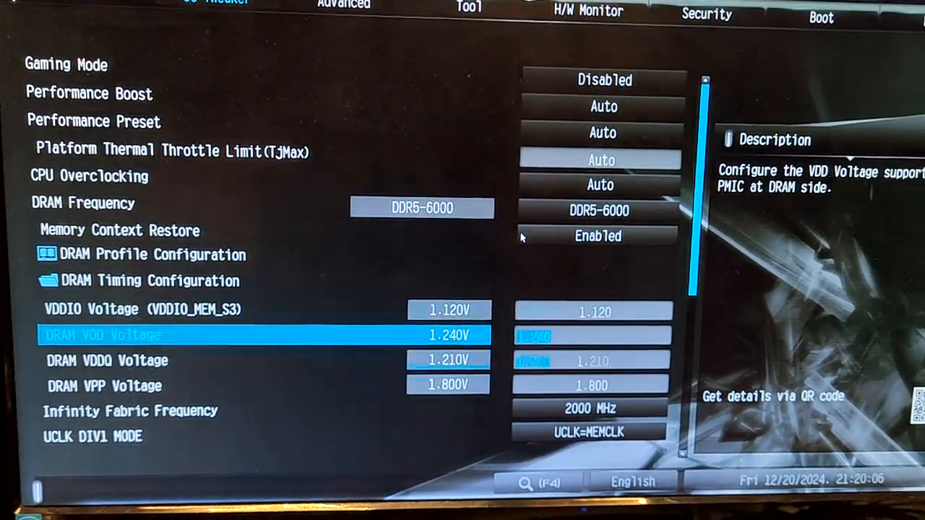
Move through UCLK DIV1 MODE, VDD Misc, VDDG CCD and VDDG IOD voltage entries on the OC Tweaker list
{"action": "key", "text": "Up"}
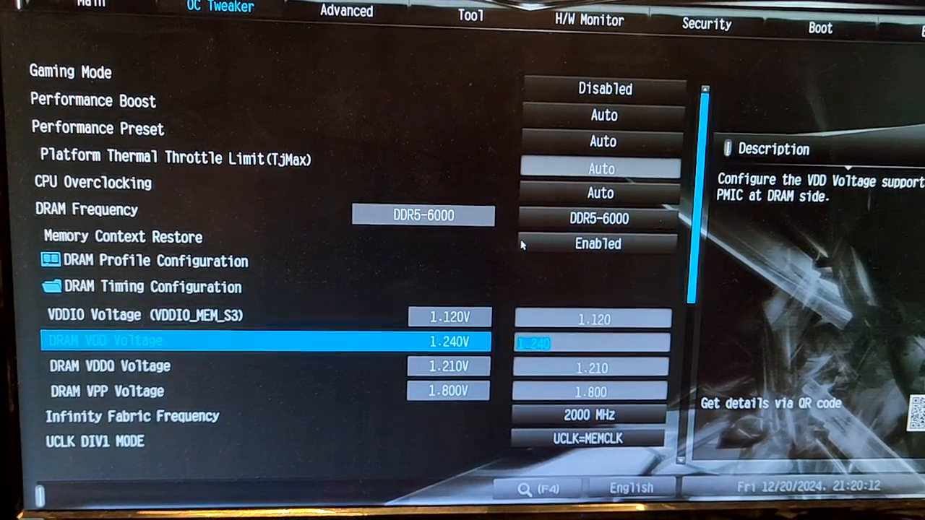
{"action": "key", "text": "Down"}
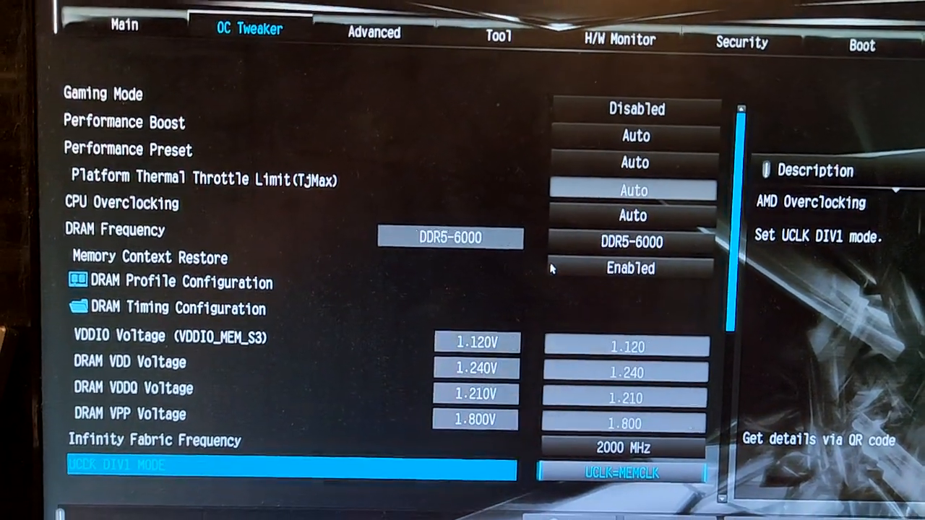
{"action": "scroll", "scroll_direction": "down", "scroll_amount": 3}
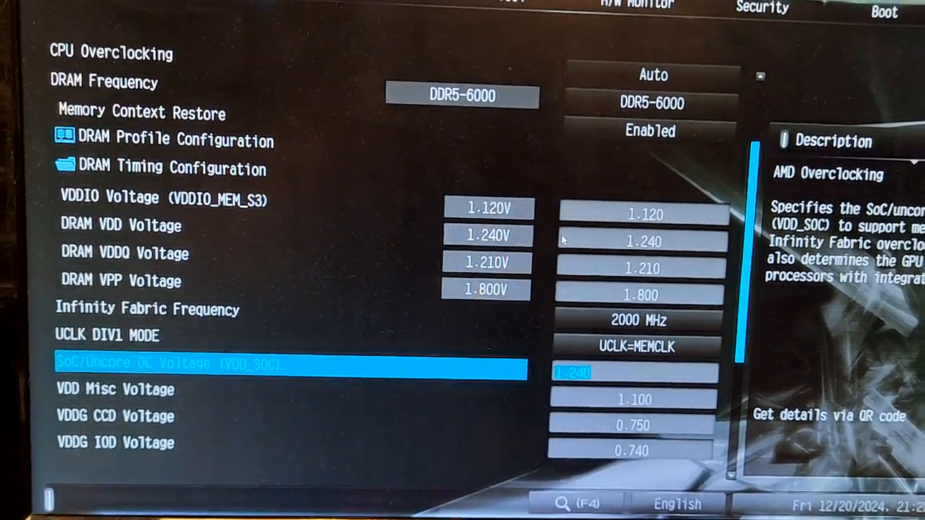
{"action": "key", "text": "down"}
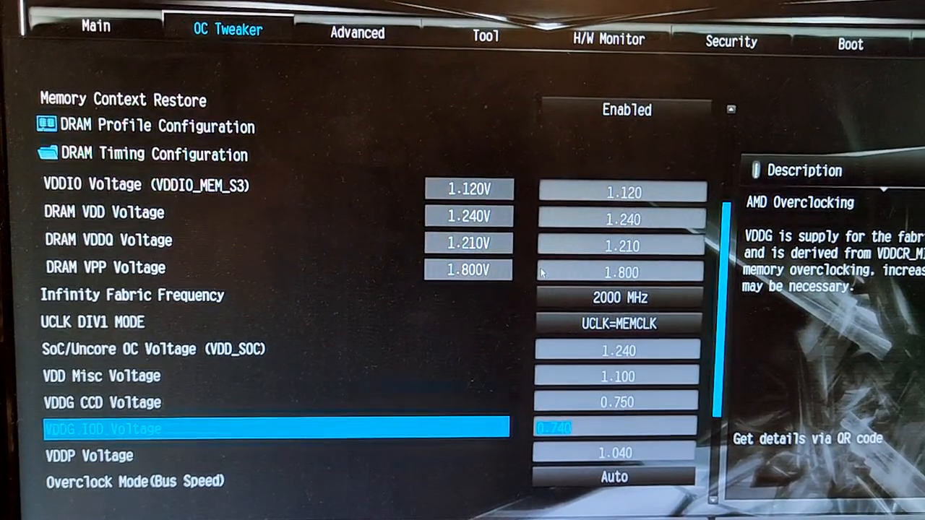
{"action": "key", "text": "up"}
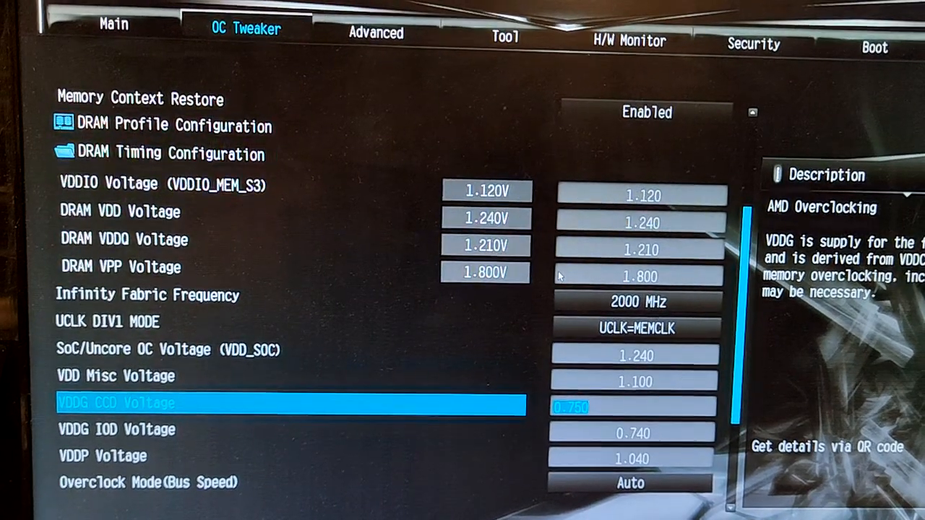
{"action": "key", "text": "up"}
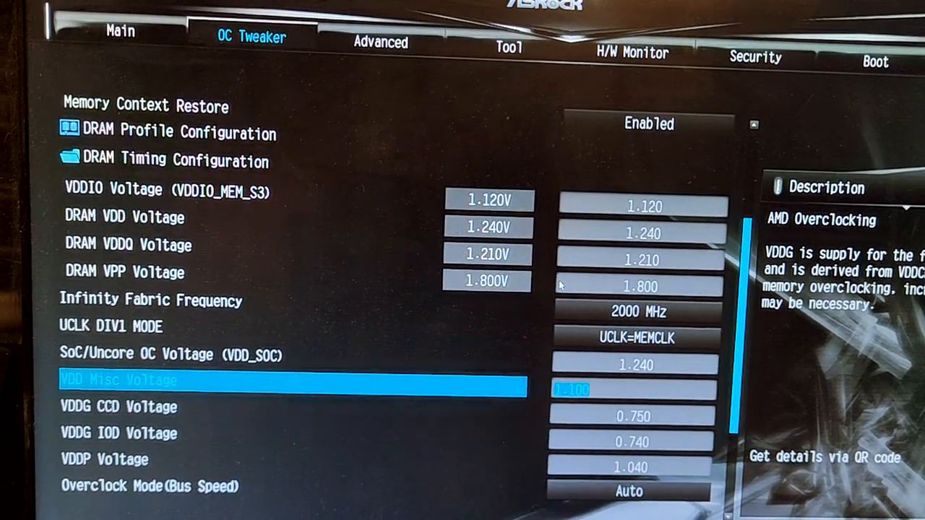
{"action": "key", "text": "Down"}
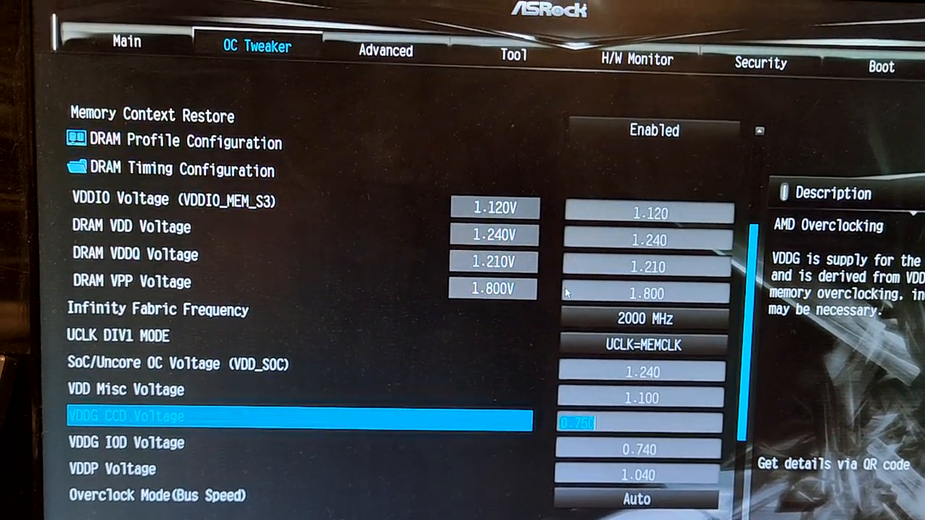
{"action": "key", "text": "down"}
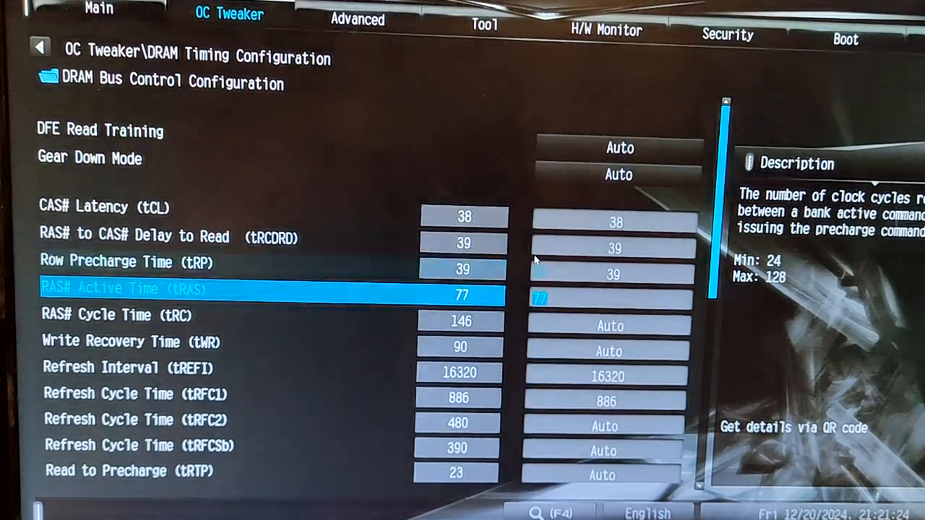
Review the DRAM timings (CL 38, tRCDRD 39, tRP 39, tRAS 77) and return to the OC Tweaker list
{"action": "key", "text": "Down"}
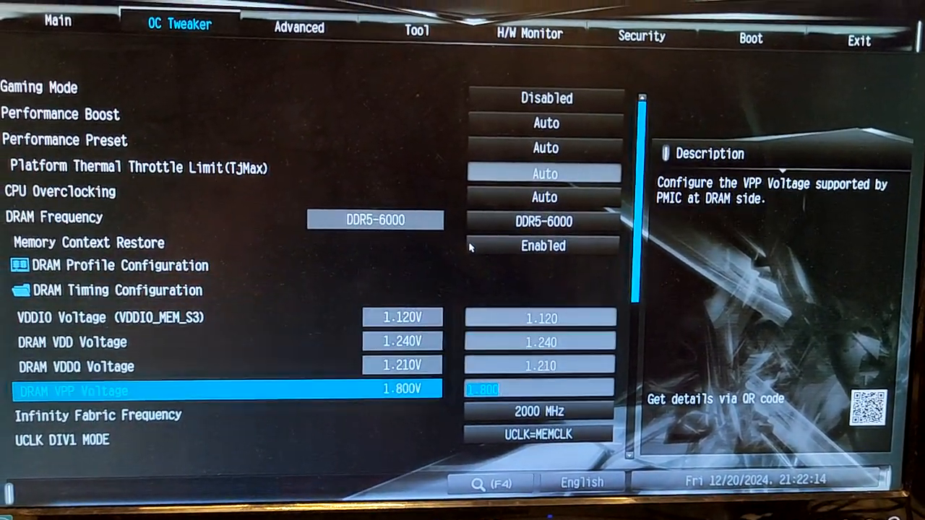
Scroll past the memory voltages and Memory Context Restore to the DRAM Profile Configuration listing 6000 CL38 profiles
{"action": "scroll", "scroll_direction": "down", "scroll_amount": 3}
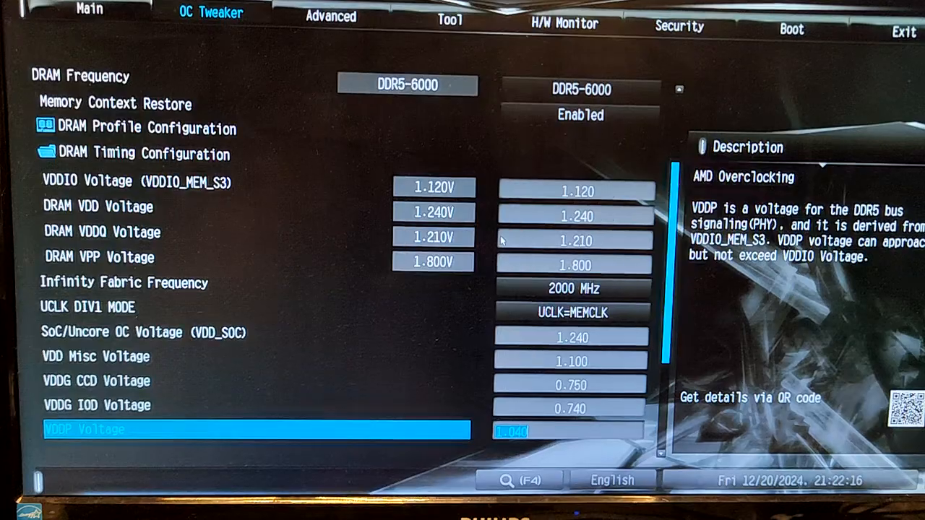
{"action": "scroll", "scroll_direction": "down", "scroll_amount": 3}
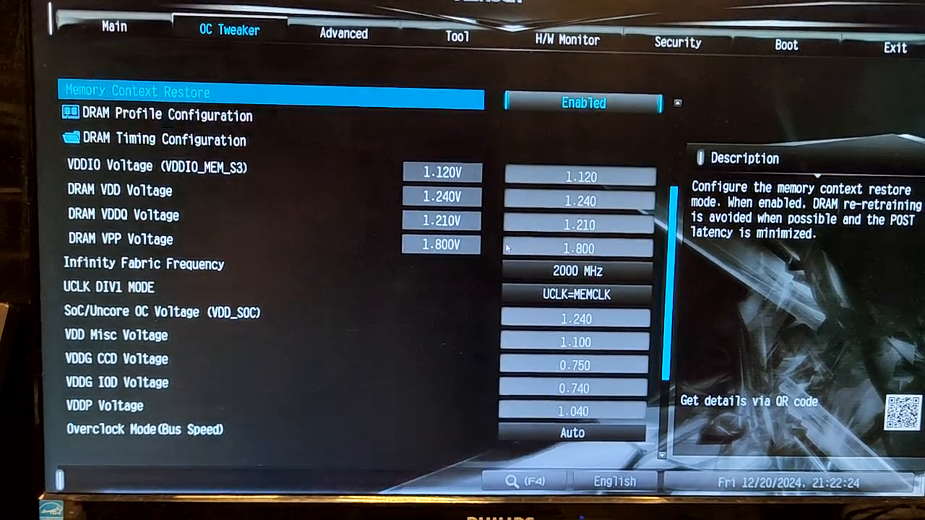
{"action": "left_click", "coordinate": [166, 116]}
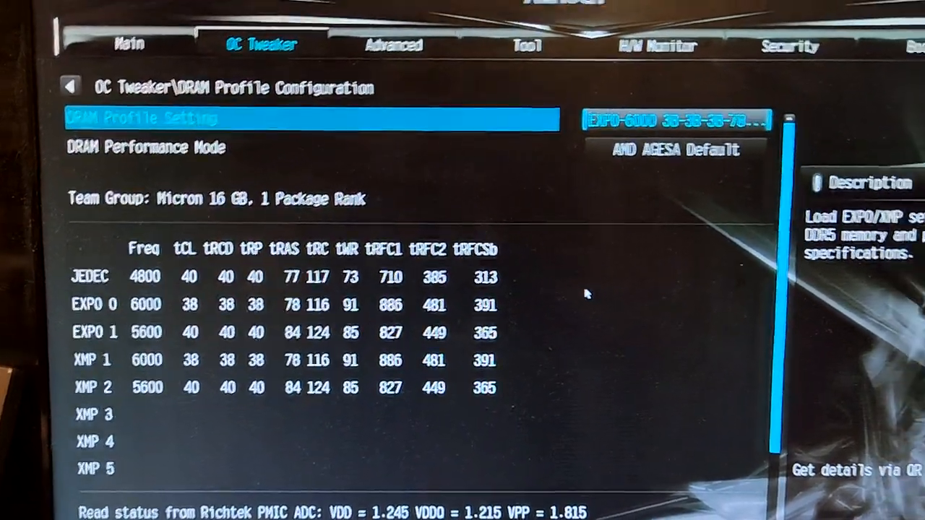
{"action": "left_click", "coordinate": [71, 87]}
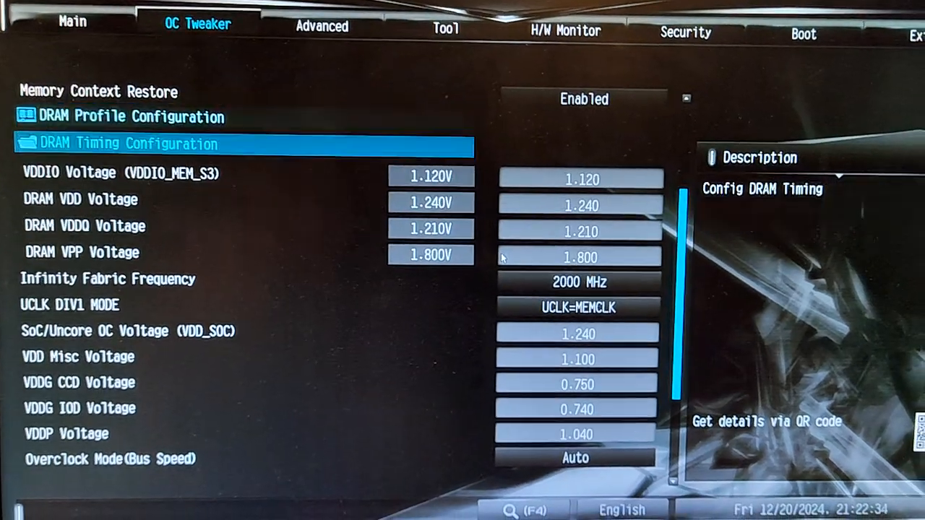
{"action": "key", "text": "Down"}
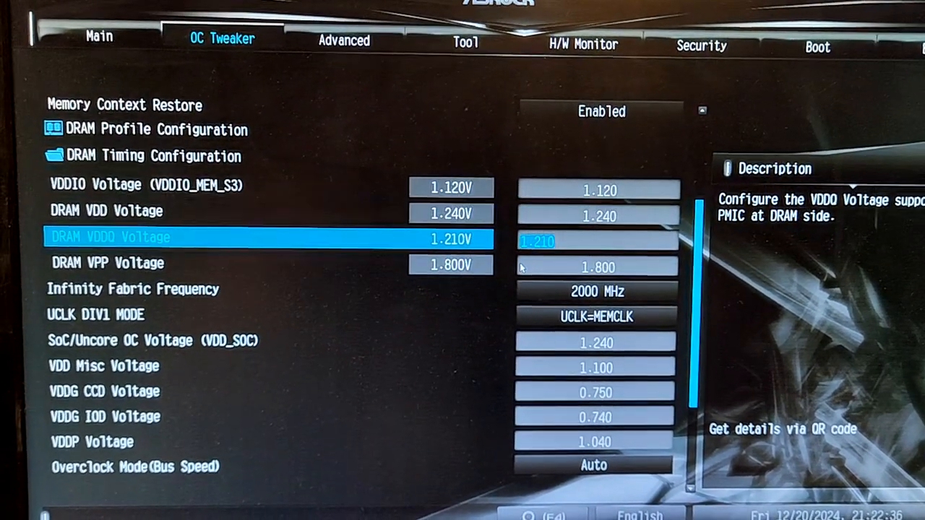
{"action": "key", "text": "Up"}
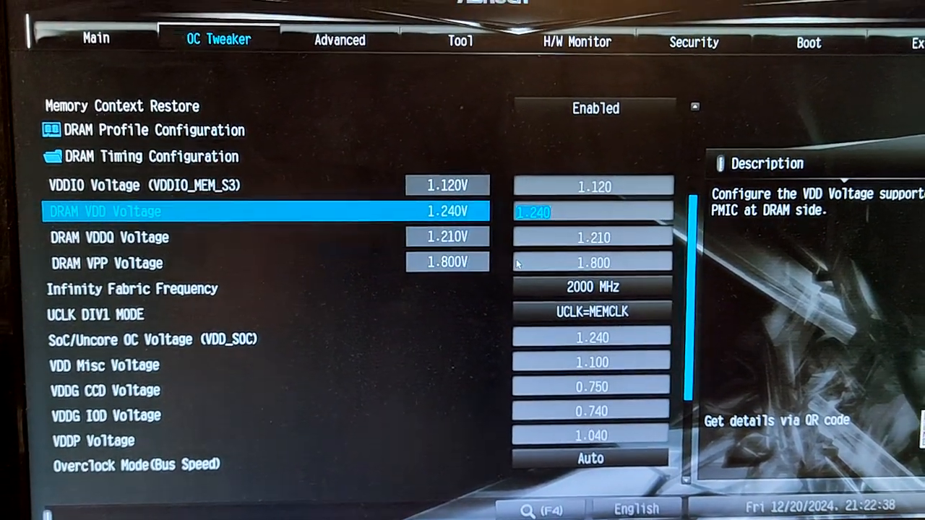